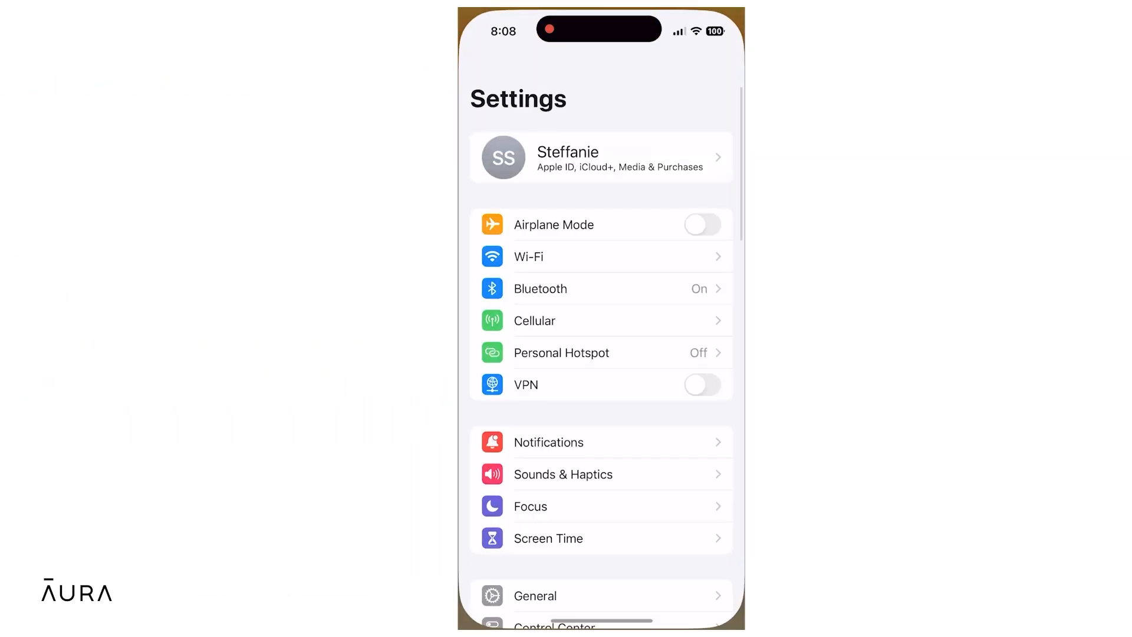
Step: Navigate through General > Keyboard > Keyboards and start Add New Keyboard…
scroll("down", 3)
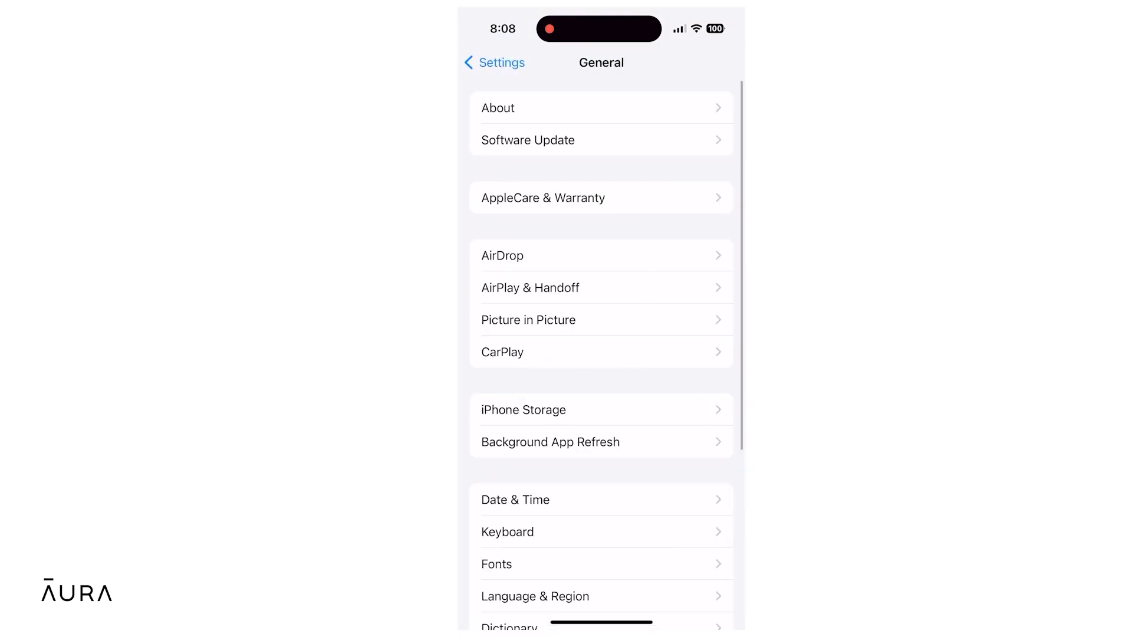
scroll("down", 3)
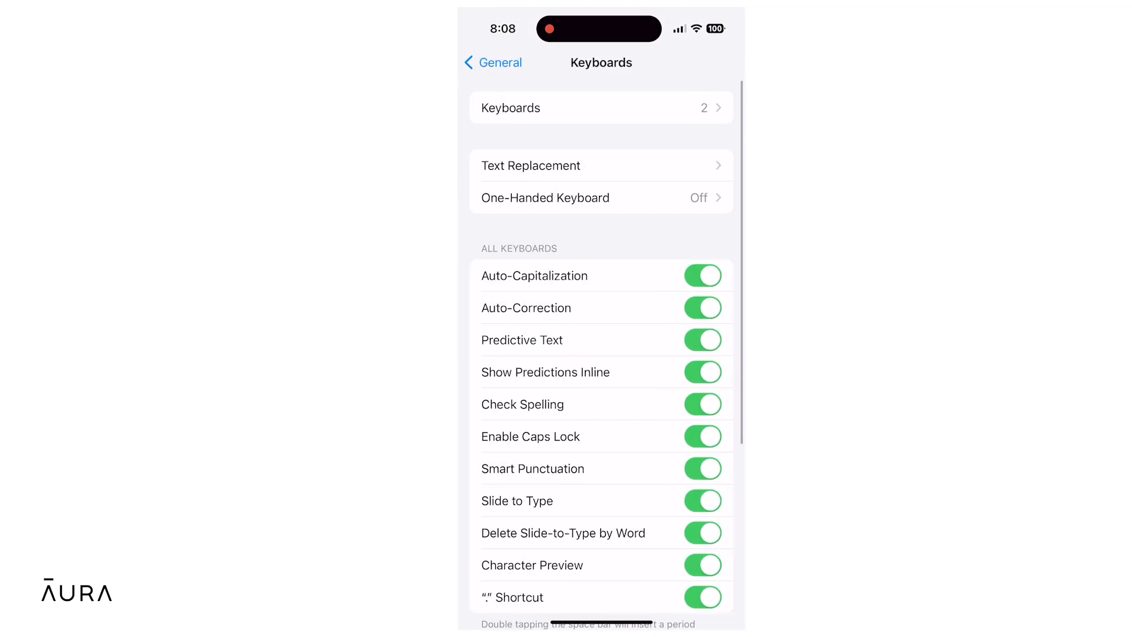
left_click(600, 107)
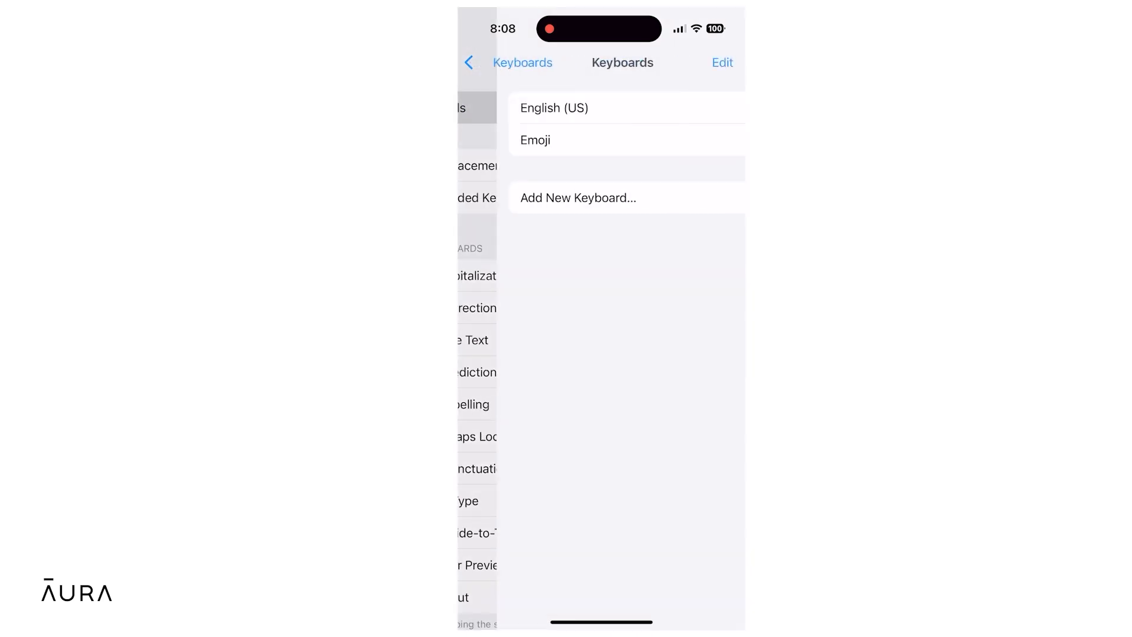
left_click(578, 198)
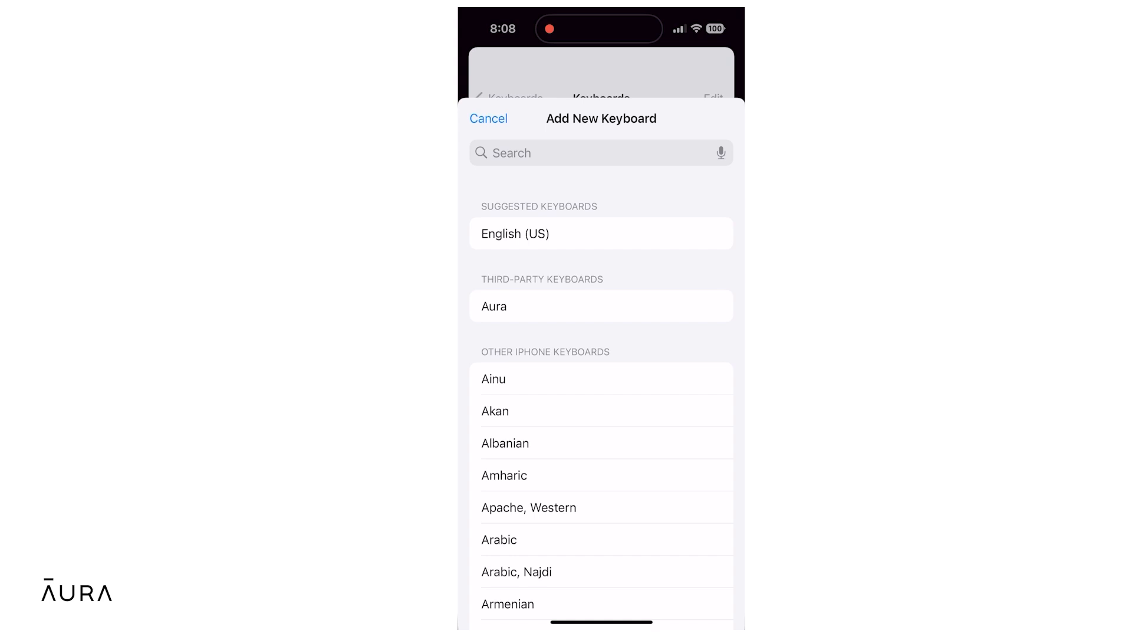
Step: Search 'Au' and add the Aura keyboard alongside English (US) and Emoji
type("Au")
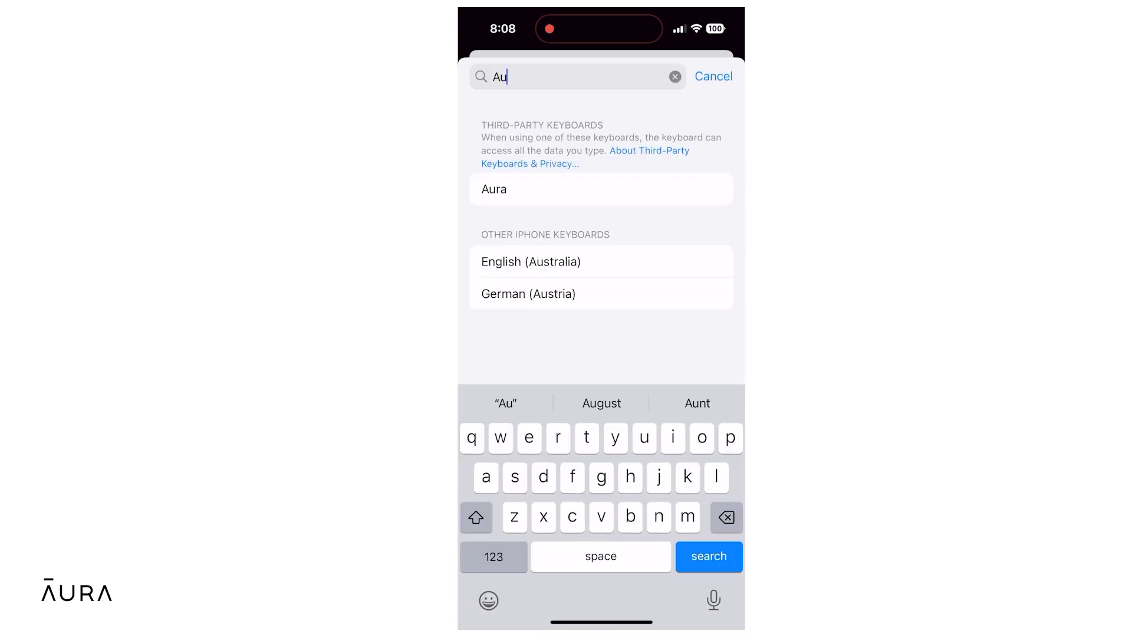
left_click(713, 75)
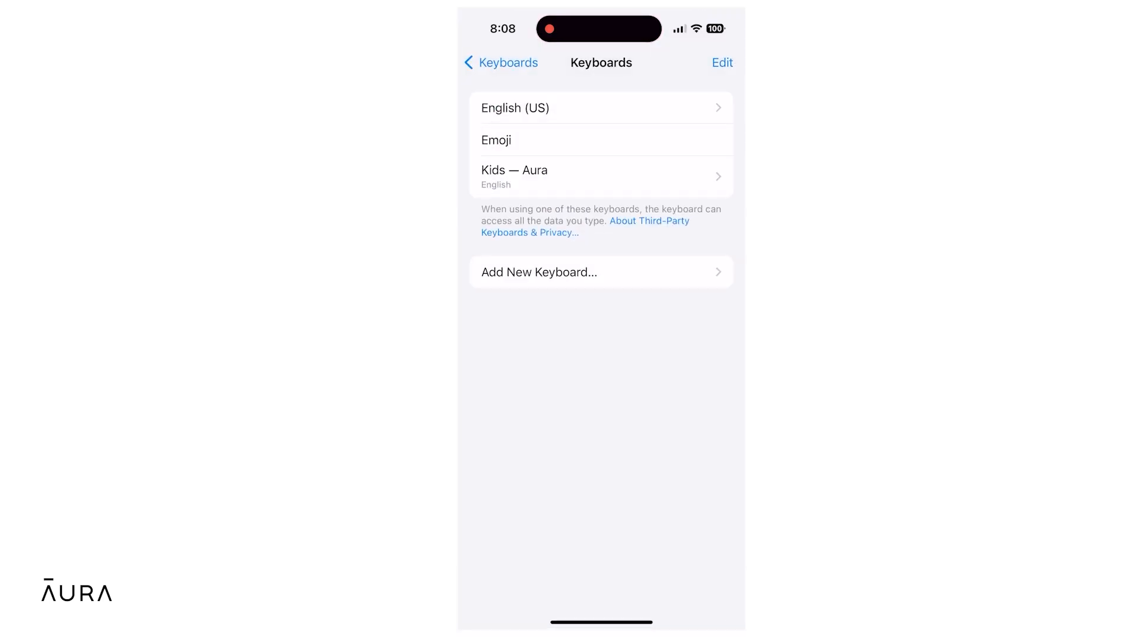